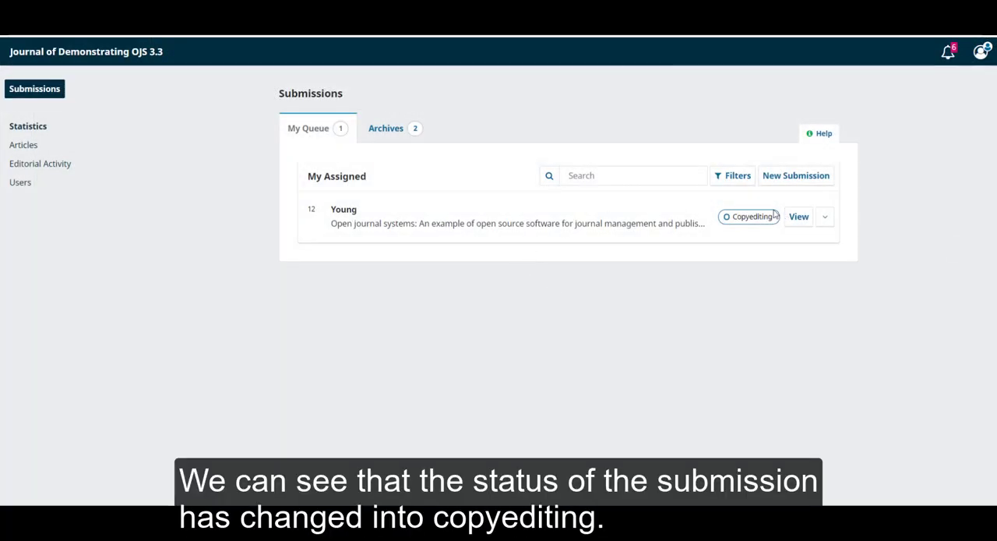
mouse_move(760, 228)
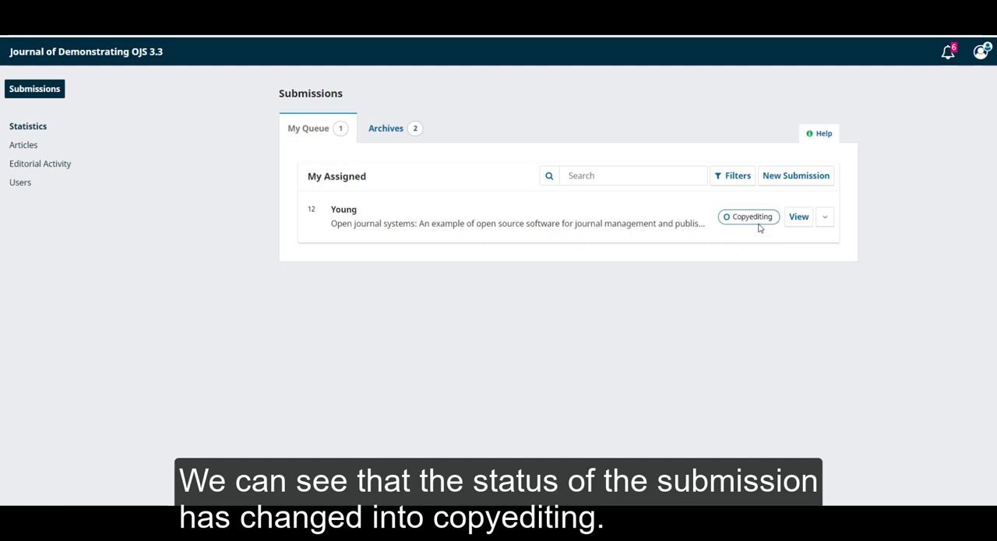
View the Young submission from My Queue, landing on its Copyediting workflow.
left_click(798, 216)
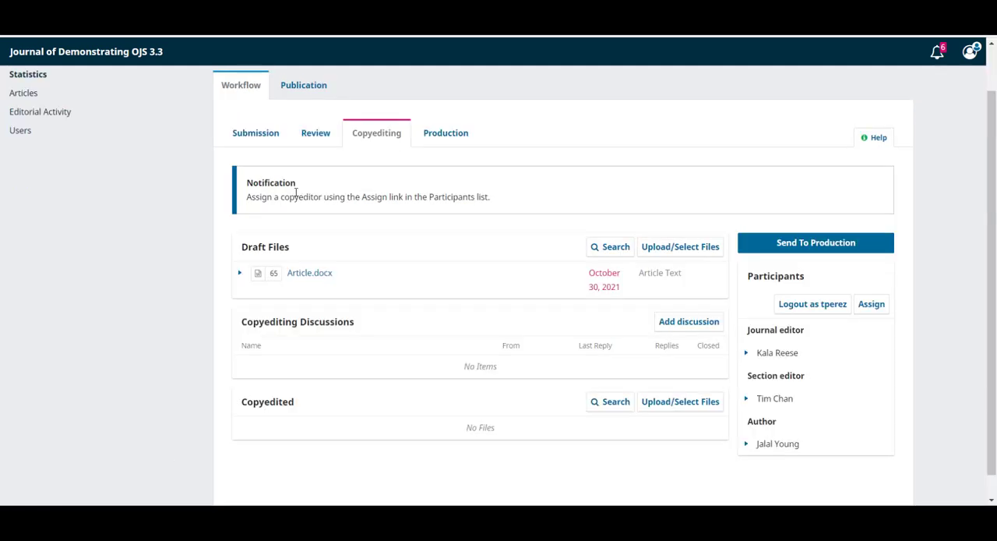
mouse_move(249, 185)
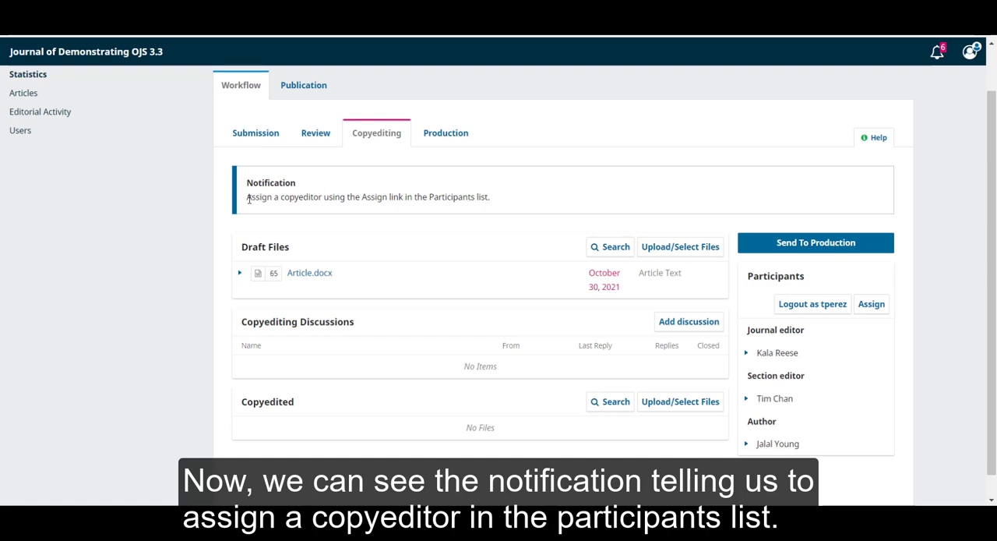
mouse_move(383, 209)
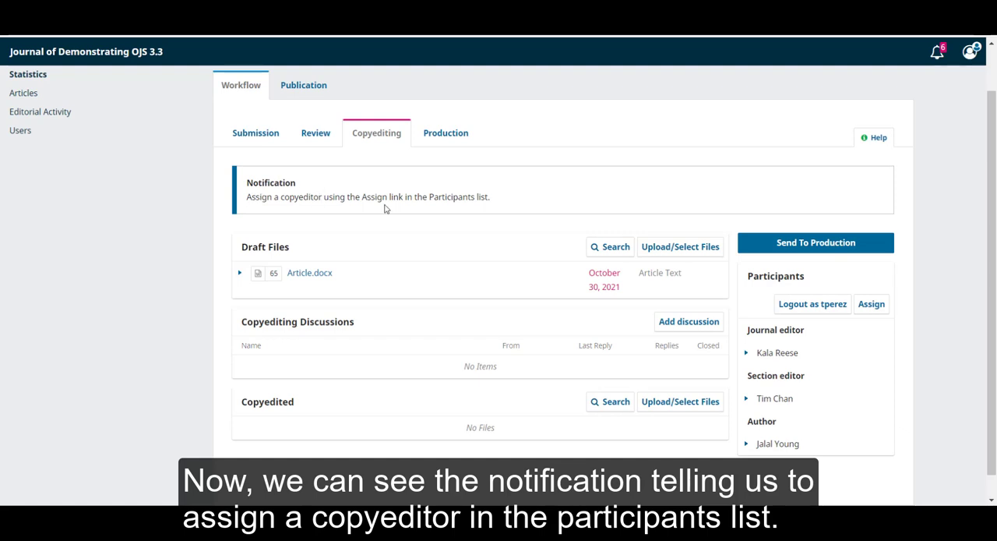
mouse_move(502, 215)
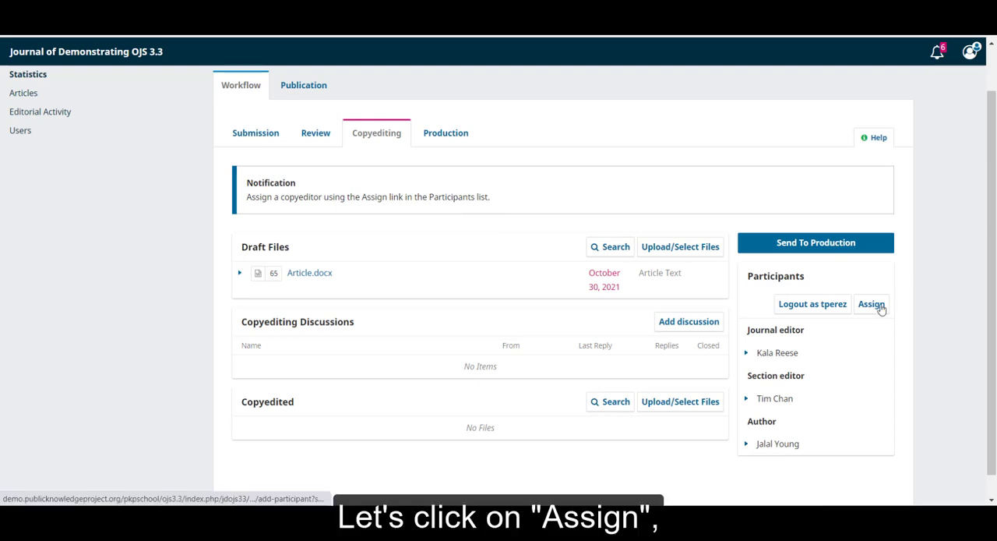
left_click(871, 304)
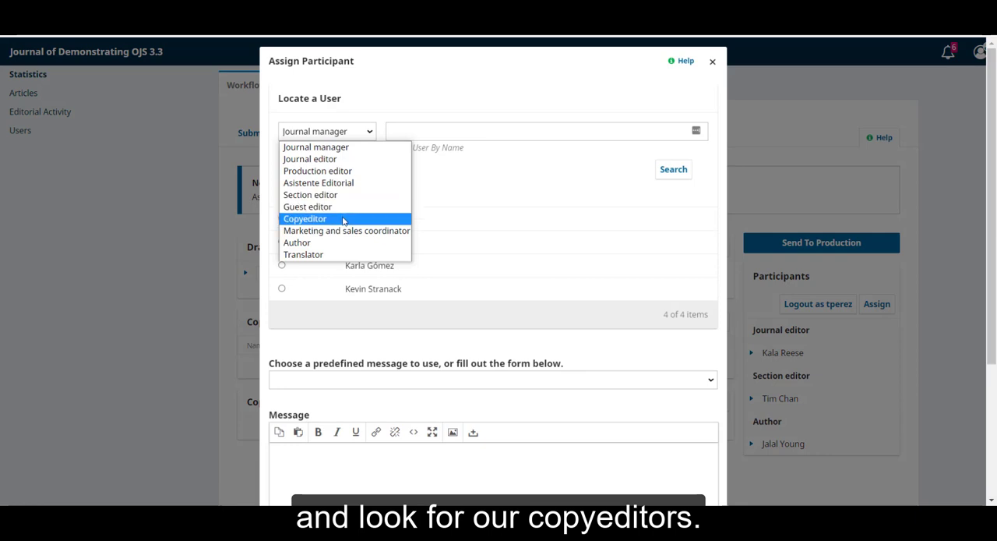
left_click(306, 218)
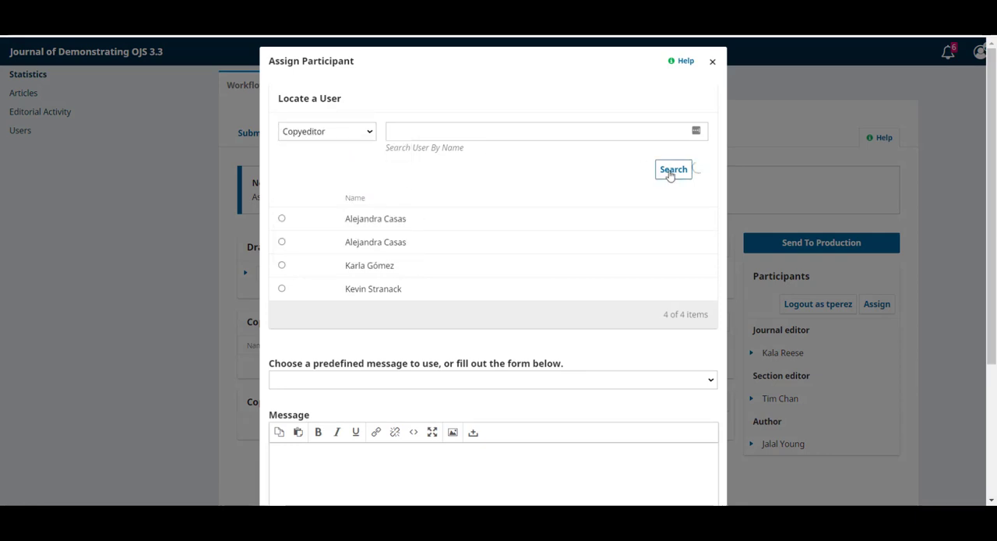
left_click(673, 168)
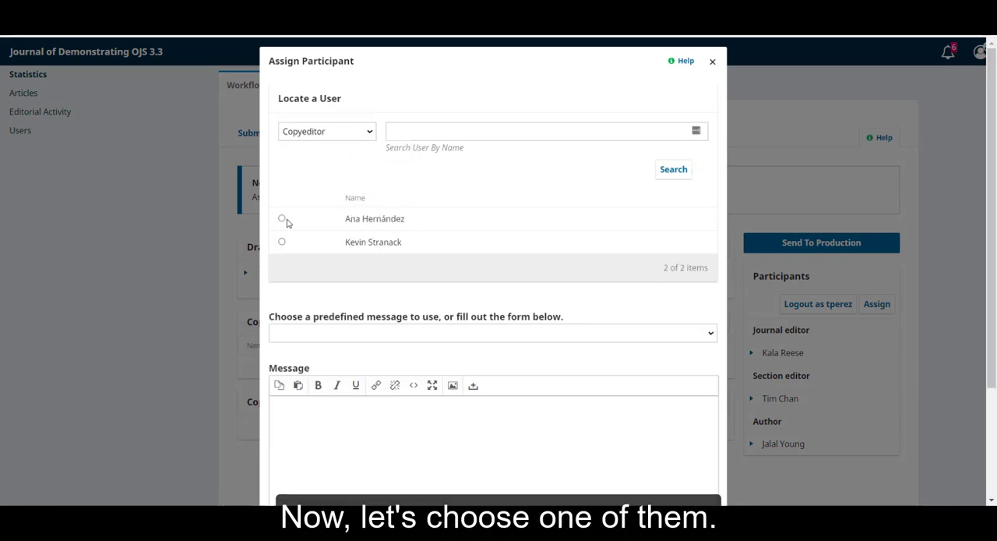
left_click(281, 218)
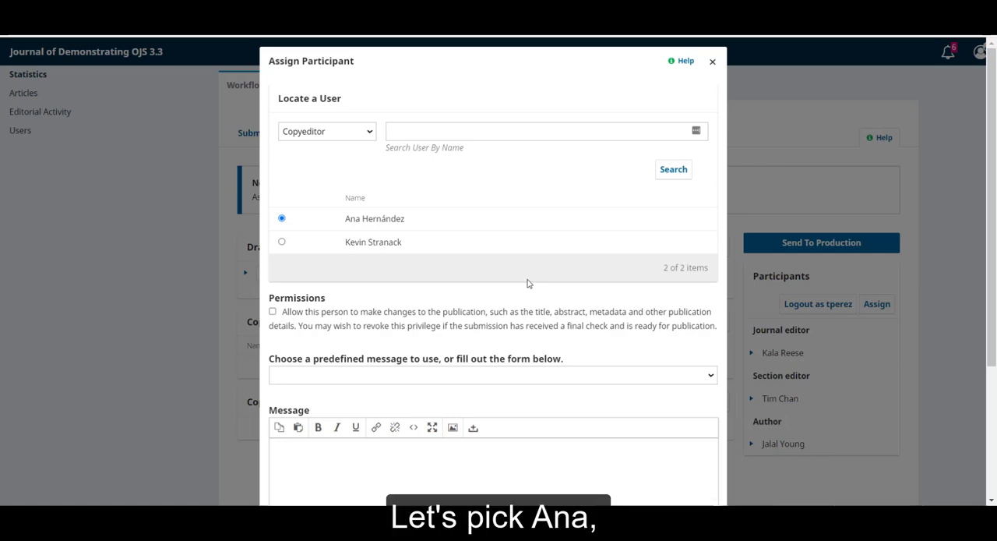
Fill the notification message from the predefined Copyediting Request template.
scroll("down", 3)
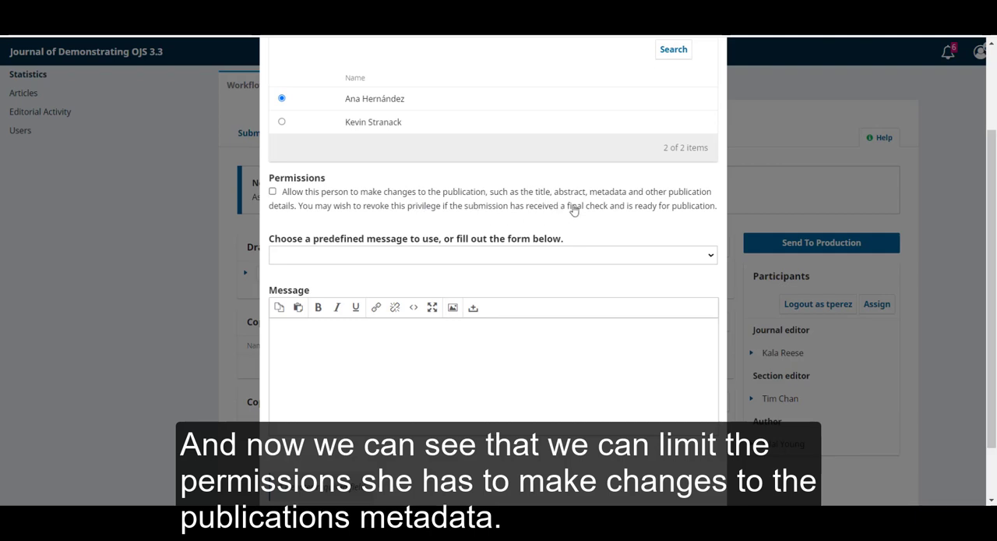
left_click(492, 256)
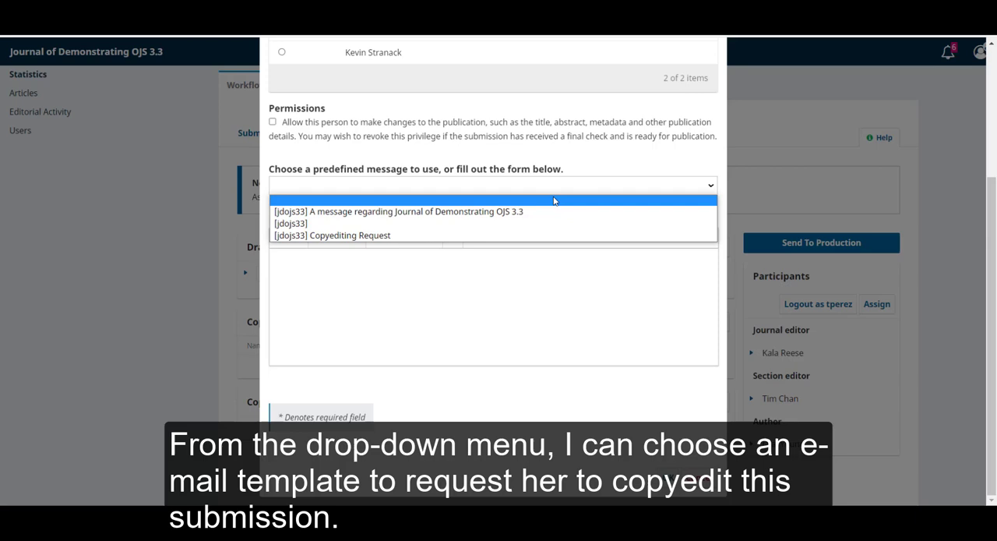
left_click(331, 234)
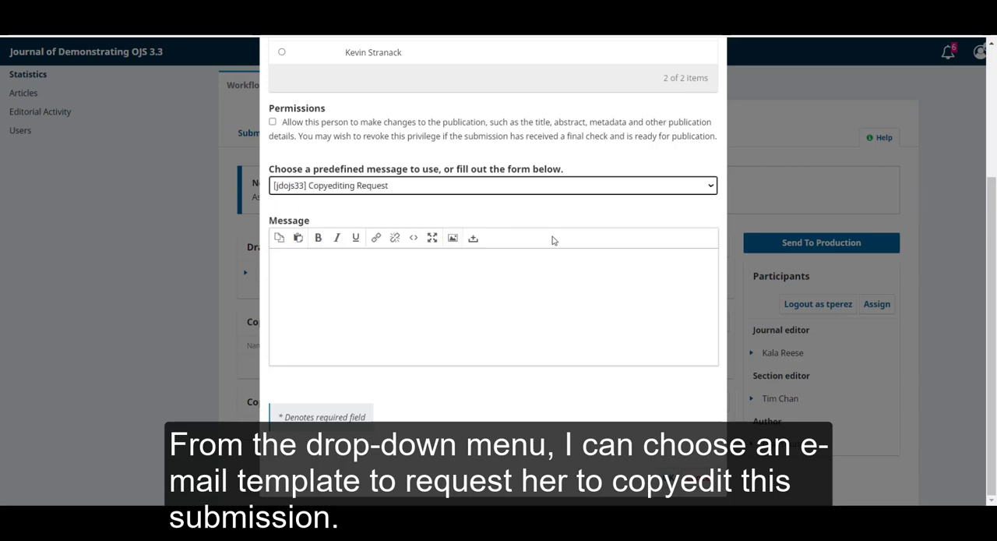
left_click(493, 184)
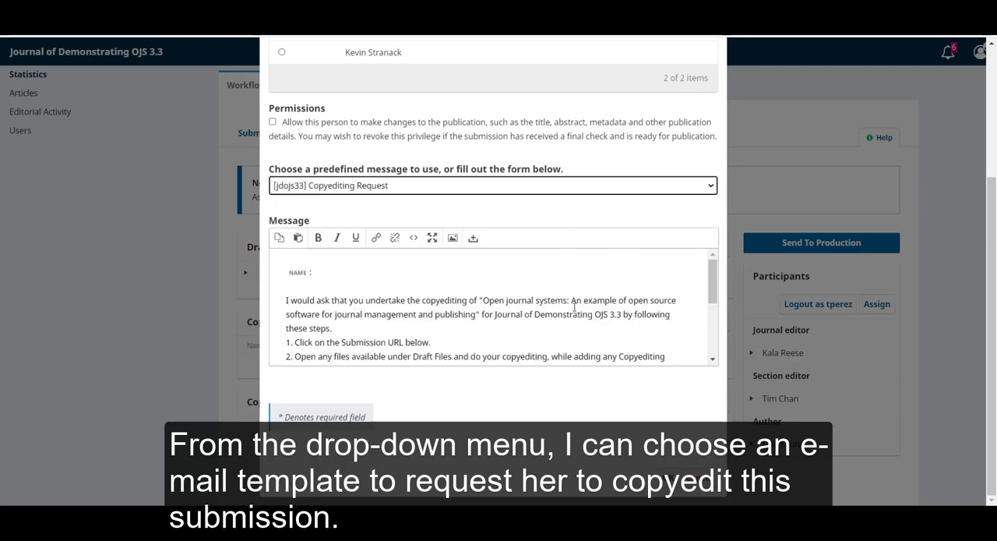
scroll("down", 3)
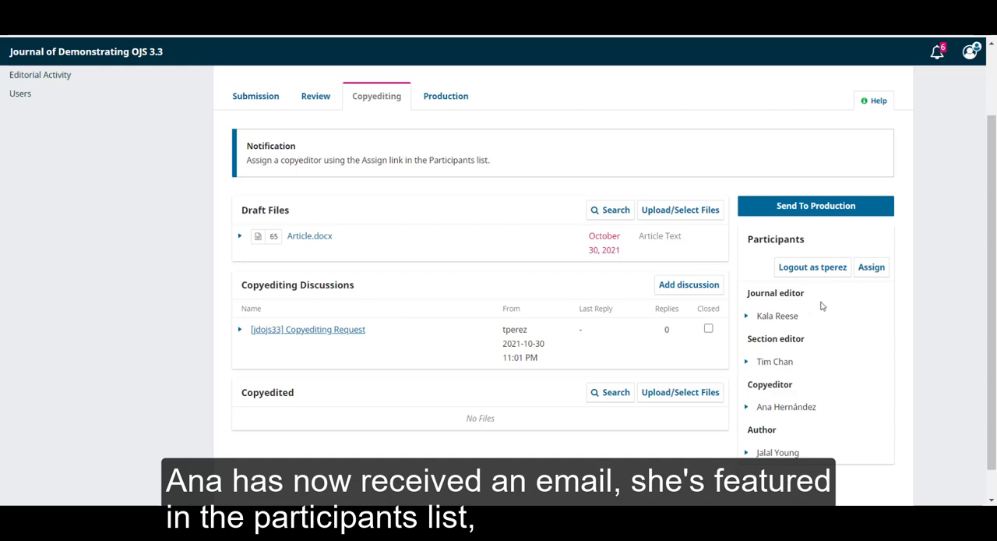
mouse_move(402, 286)
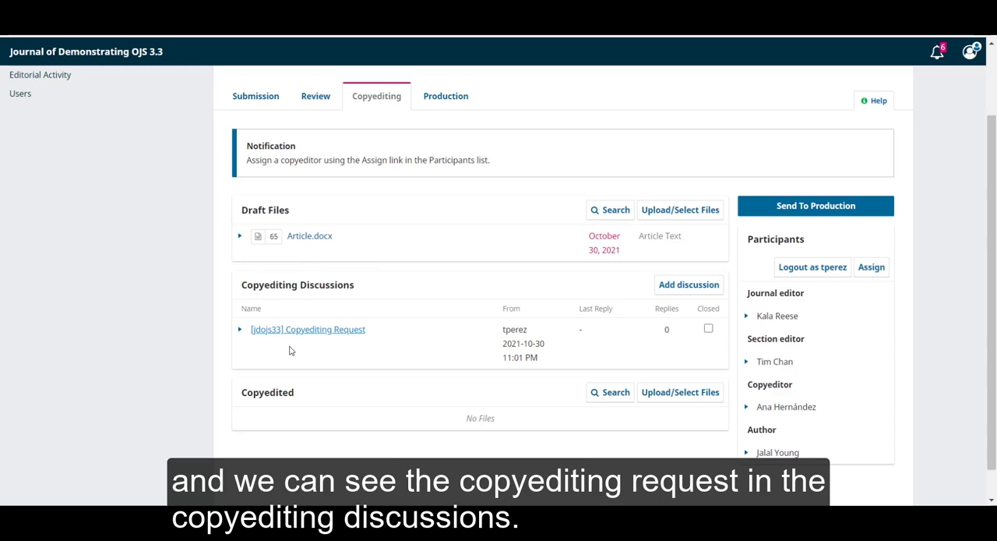
mouse_move(408, 343)
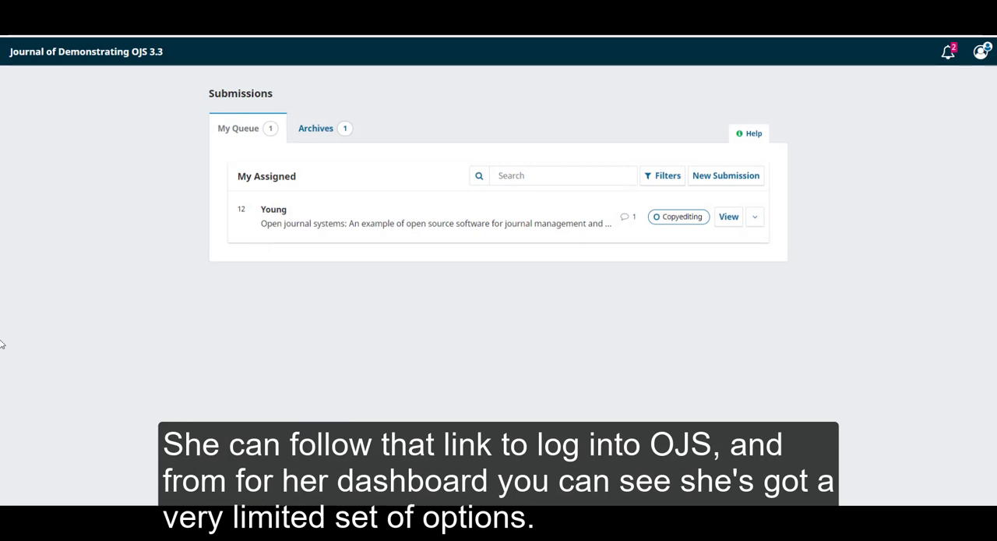
mouse_move(184, 367)
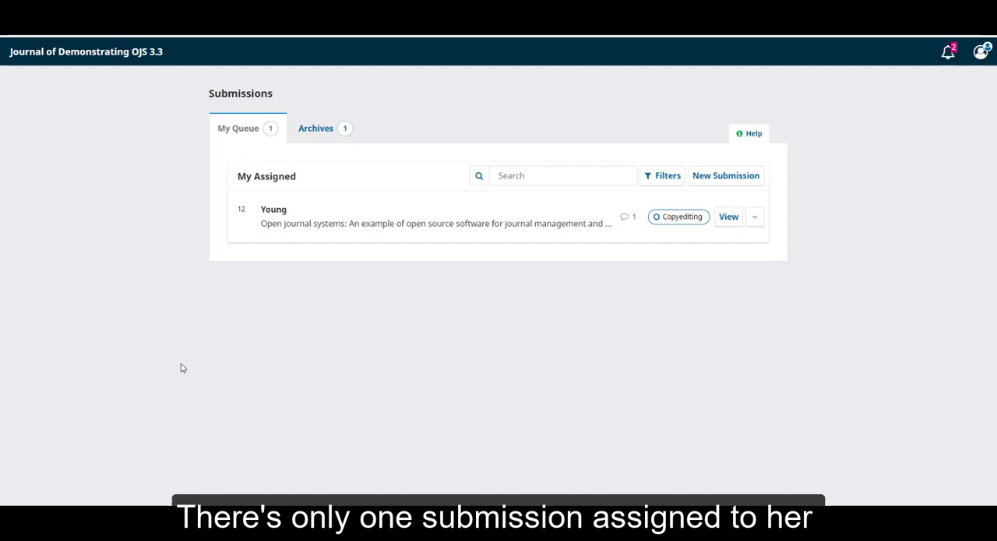
mouse_move(240, 421)
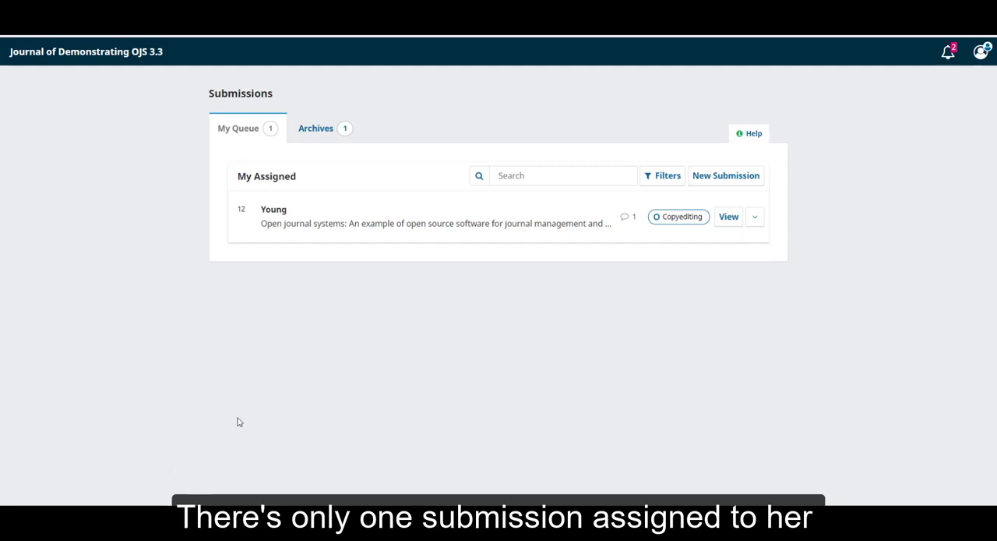
mouse_move(422, 243)
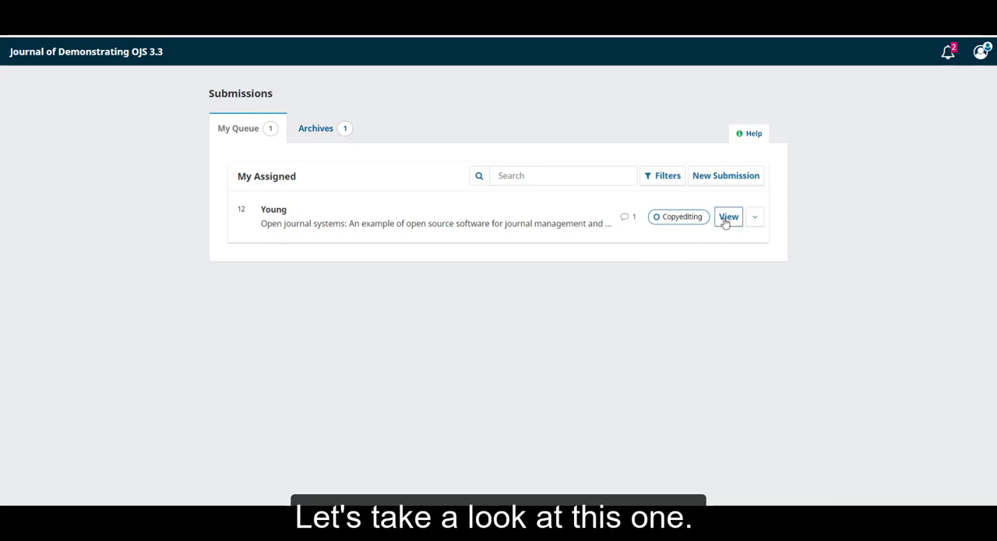
View the single assigned Young submission from the copyeditor's My Queue.
left_click(729, 217)
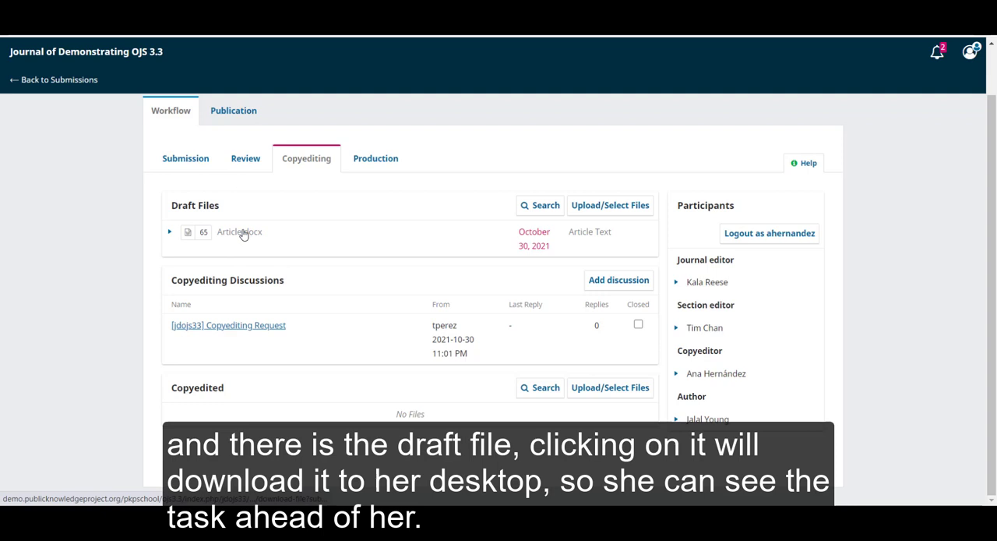
Download the draft Article.docx and go into the Copyediting Request discussion.
left_click(240, 231)
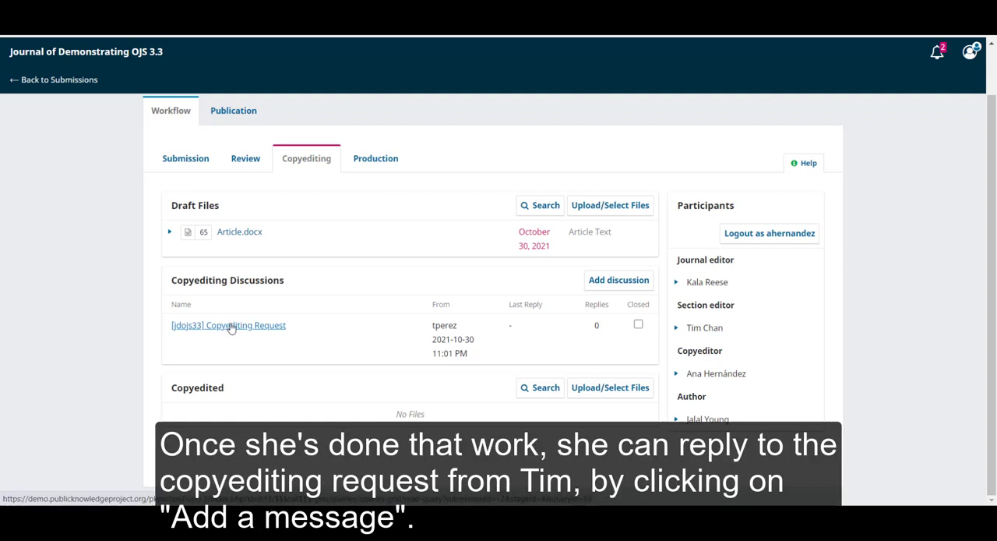
left_click(228, 324)
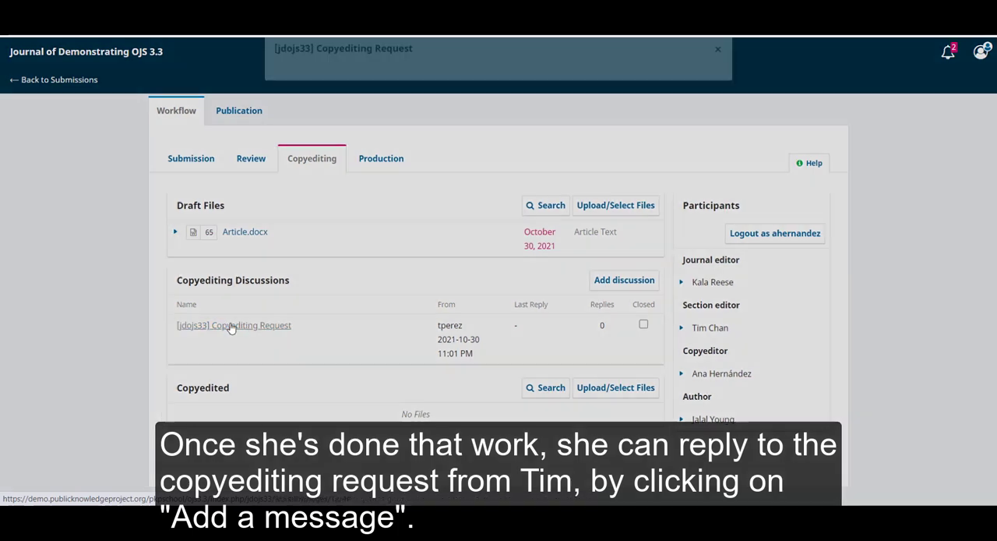
Post a reply that copyediting is finished, with the revised Article.docx uploaded and confirmed.
left_click(234, 324)
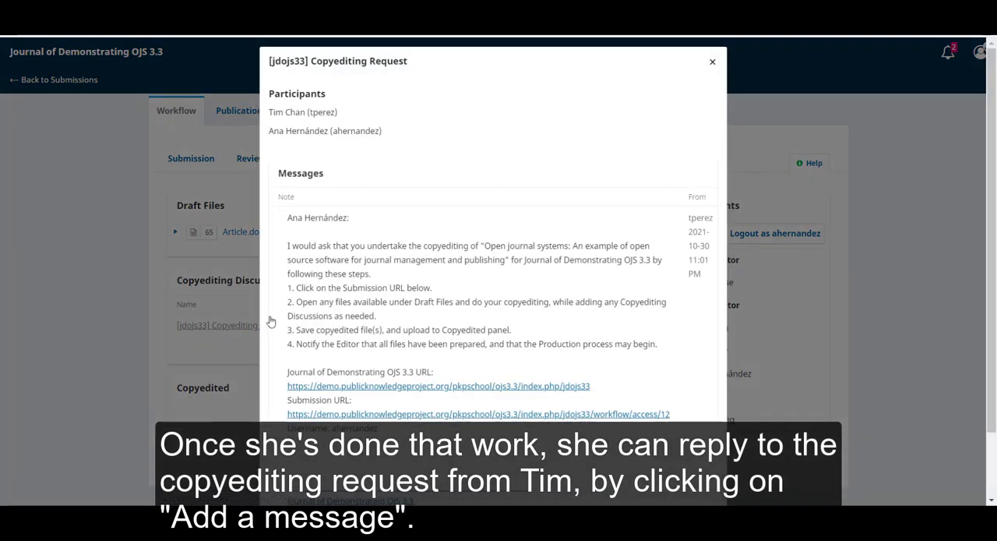
scroll("down", 3)
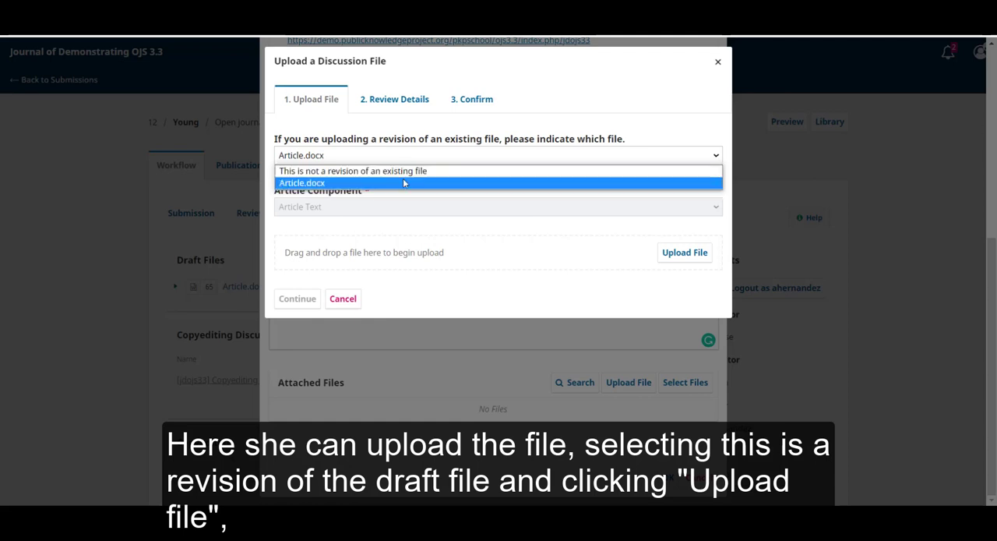
mouse_move(377, 187)
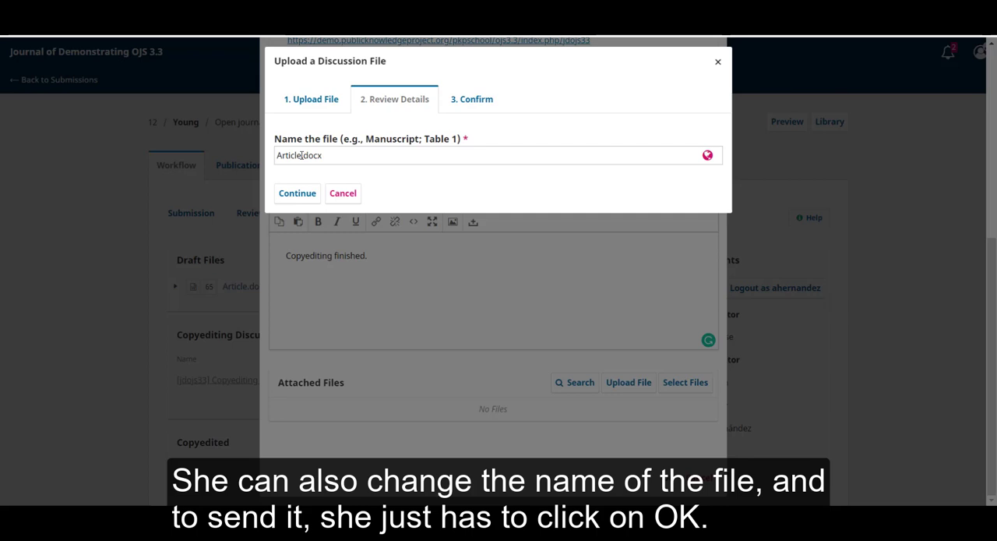
left_click(296, 193)
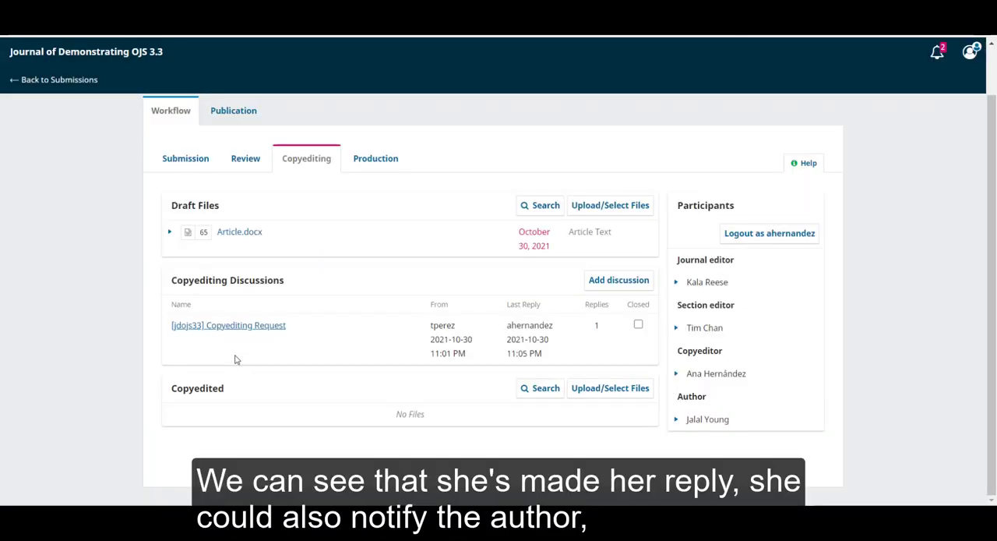
mouse_move(517, 361)
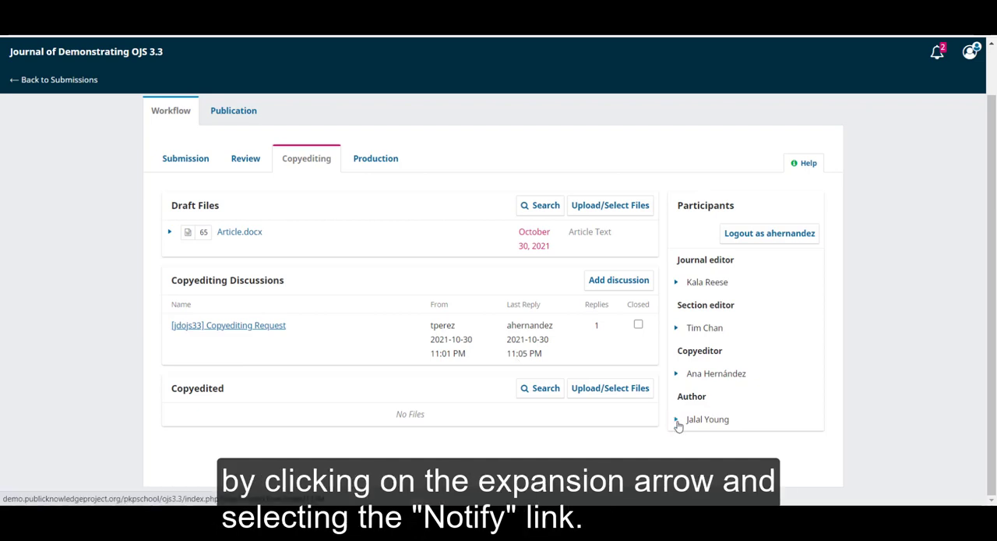
Expand the author's participant entry to reveal the Notify option.
left_click(676, 419)
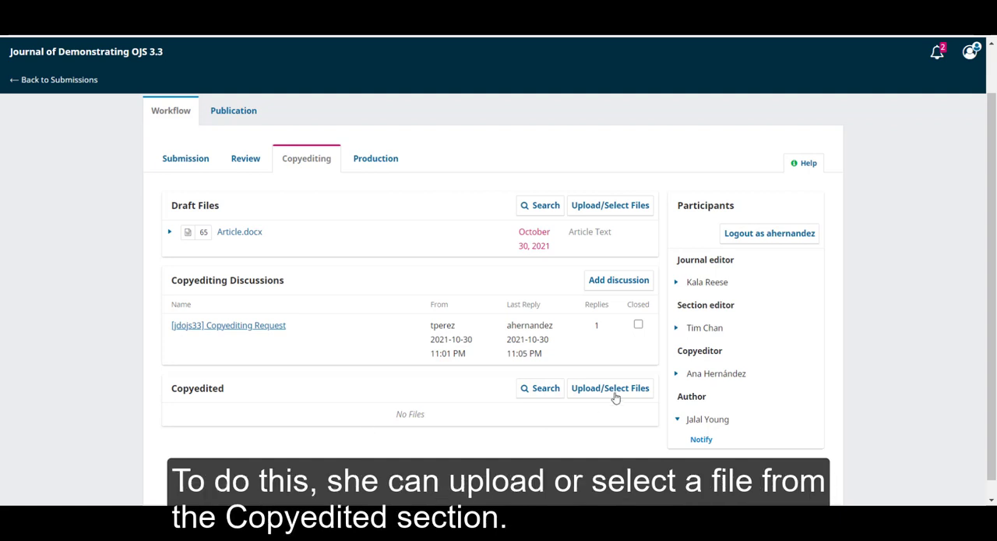
mouse_move(586, 398)
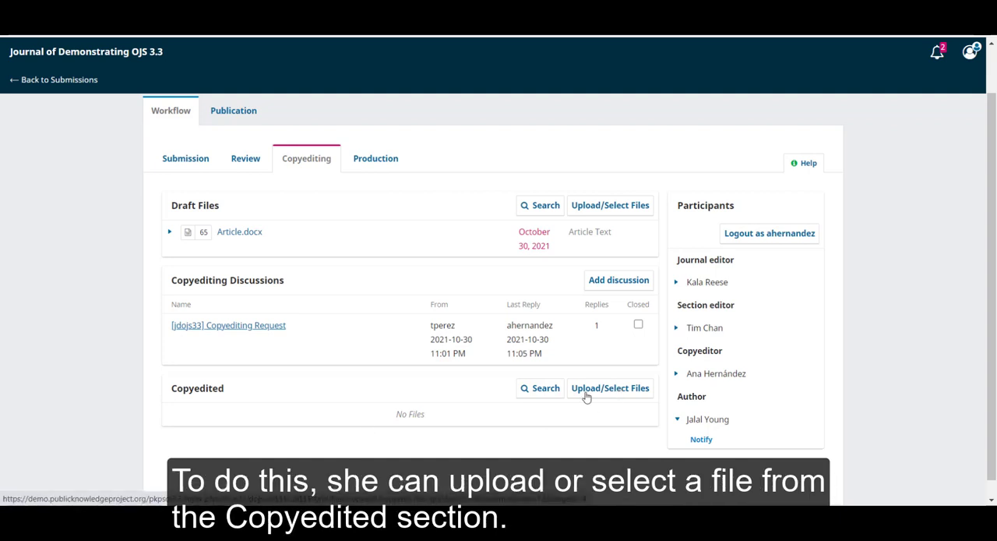
mouse_move(617, 390)
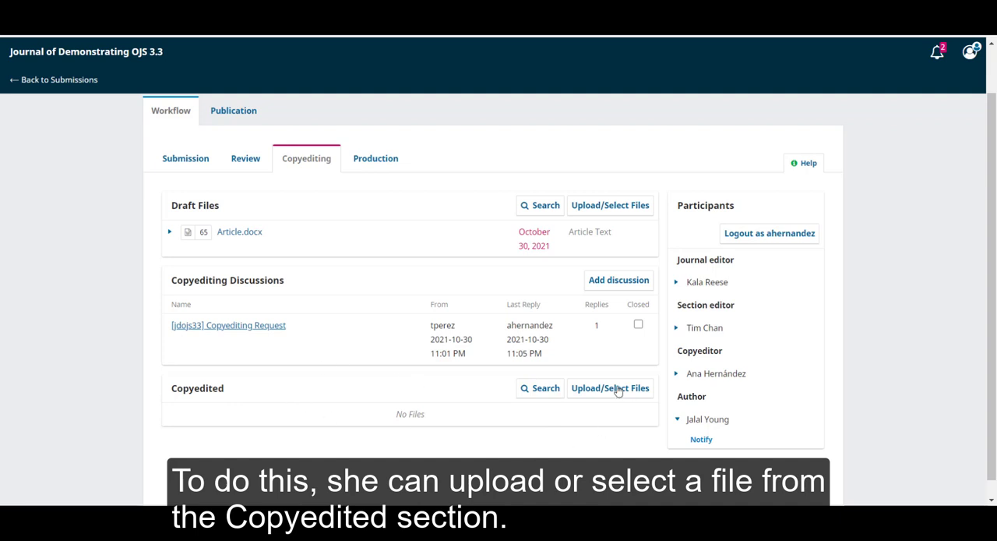
Select Article_copyedited.docx as the final file in the Copyedited section and confirm.
left_click(611, 388)
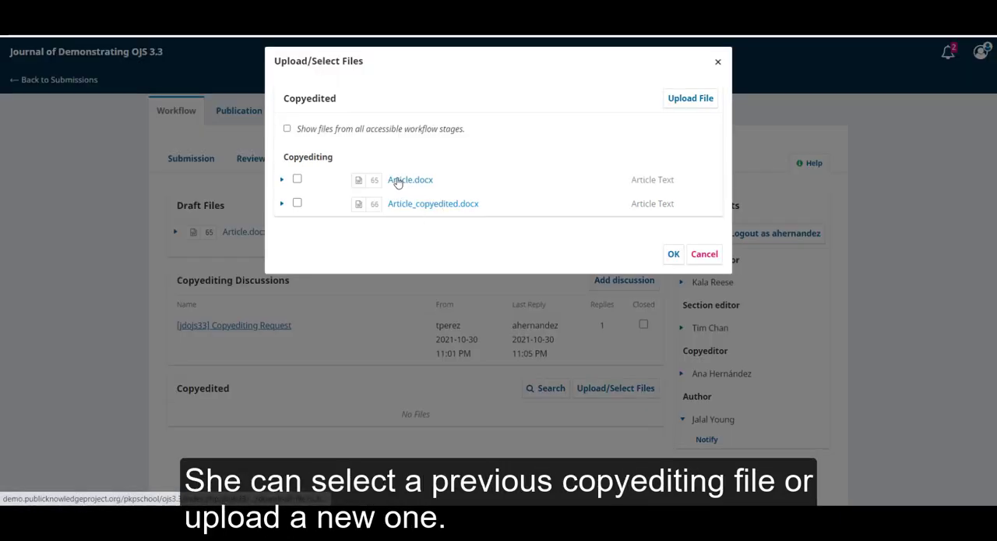
mouse_move(667, 100)
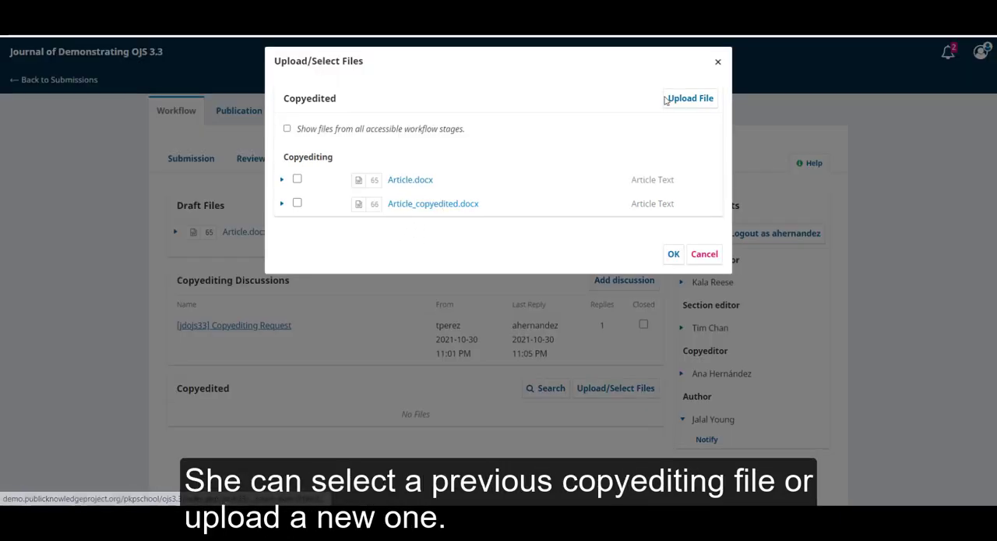
mouse_move(334, 230)
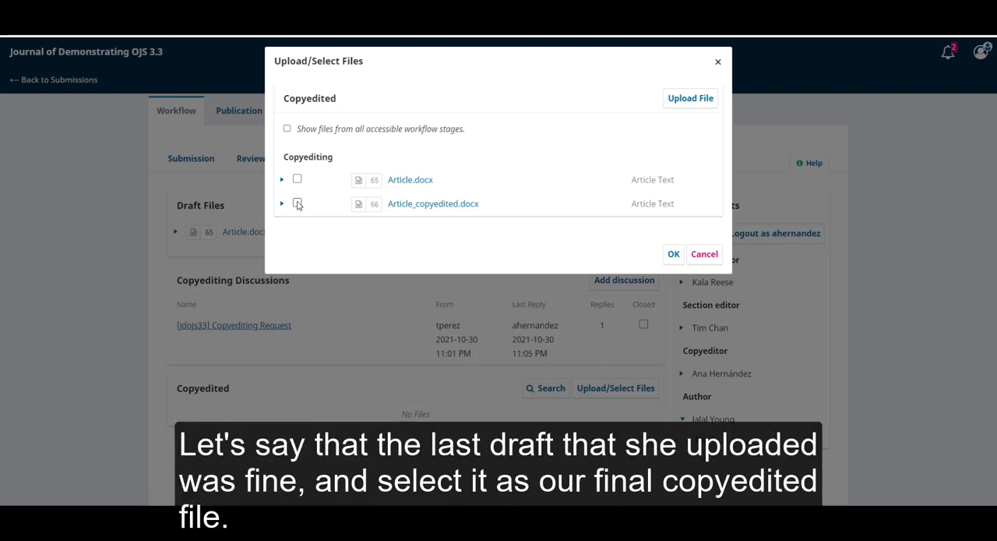
left_click(296, 203)
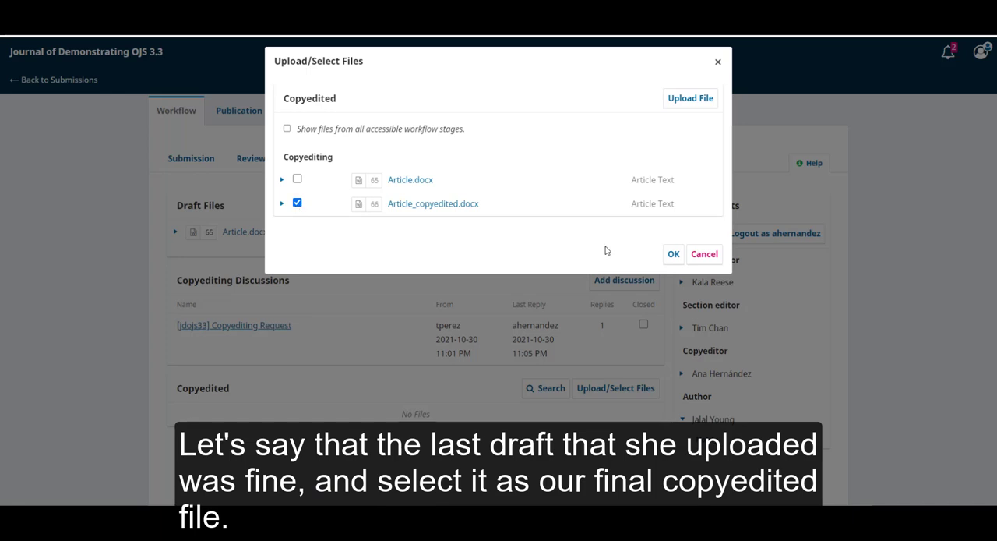
left_click(674, 252)
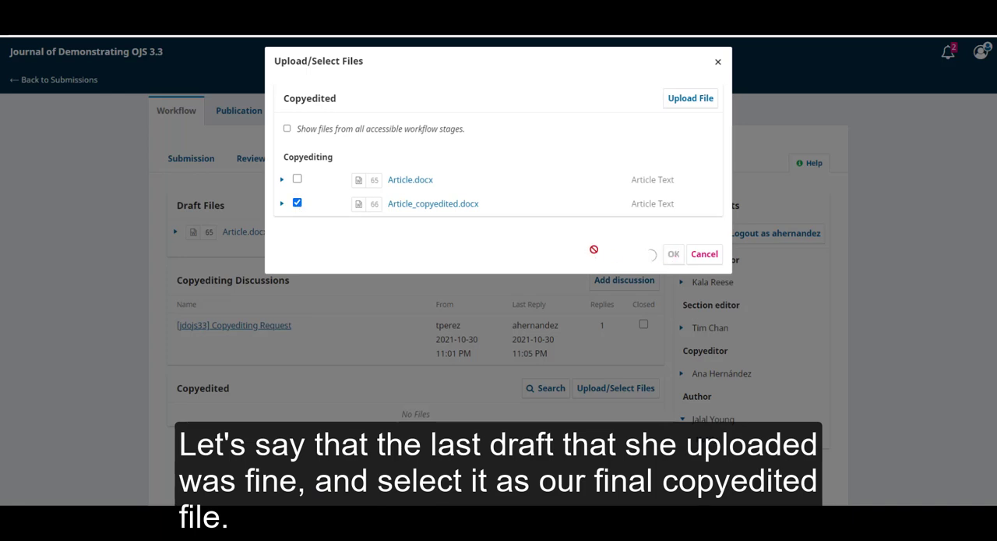
left_click(673, 252)
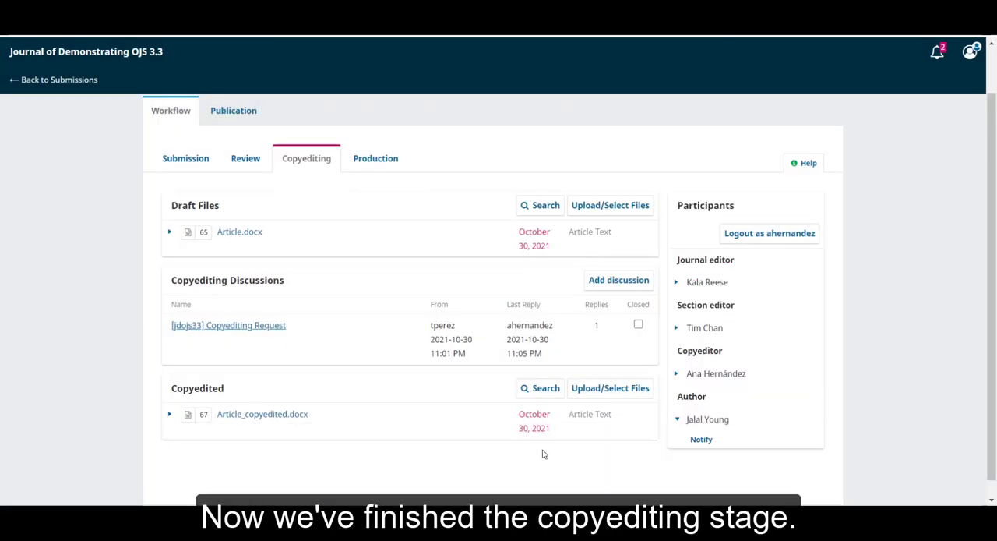
Log out of the copyeditor's account back to the editor's Submissions dashboard.
left_click(53, 79)
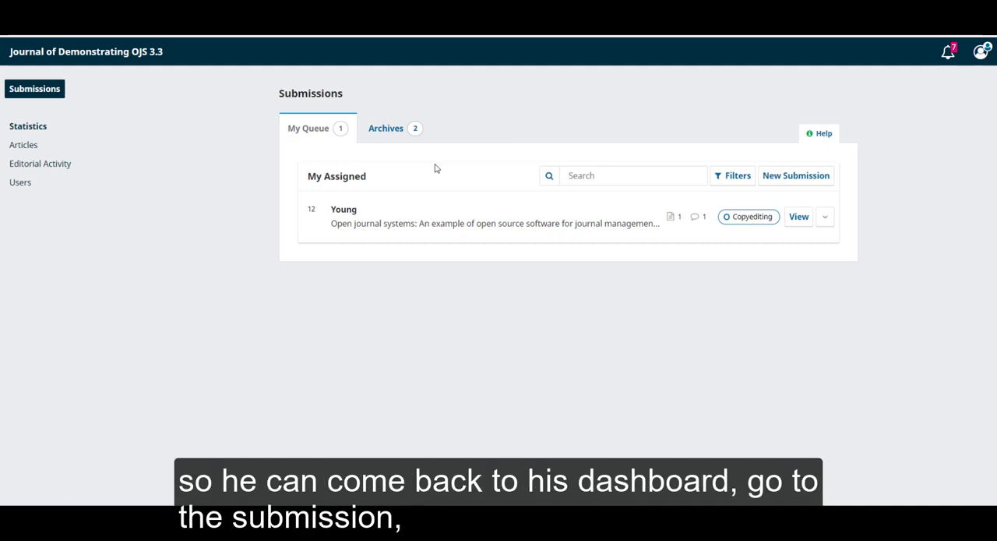
mouse_move(542, 128)
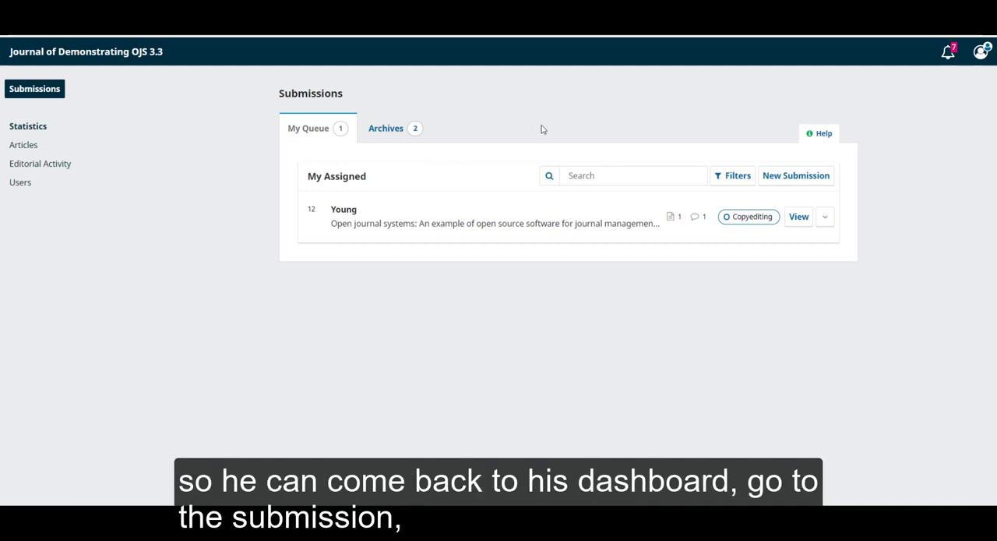
View the Young submission and download Article_copyedited.docx from the Copyedited section.
left_click(798, 216)
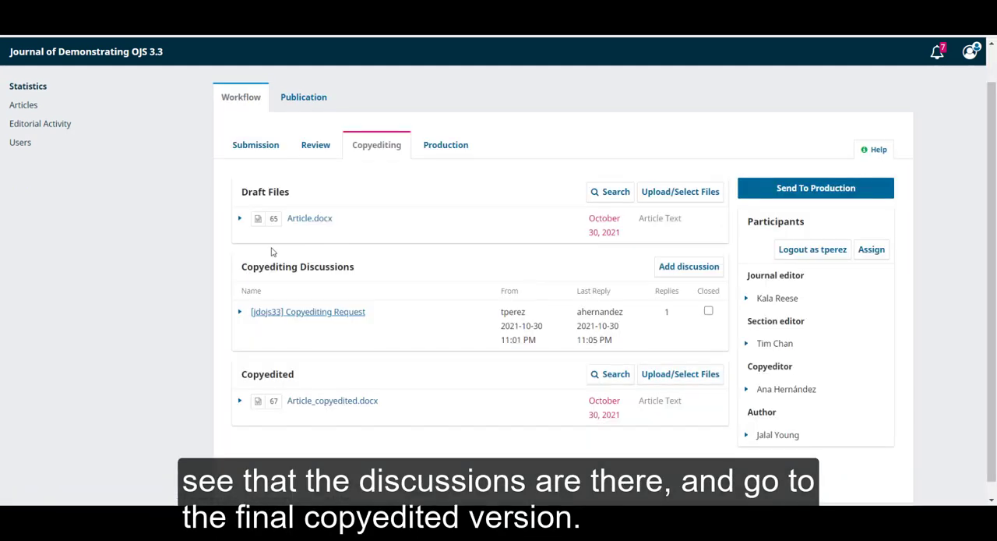
mouse_move(417, 362)
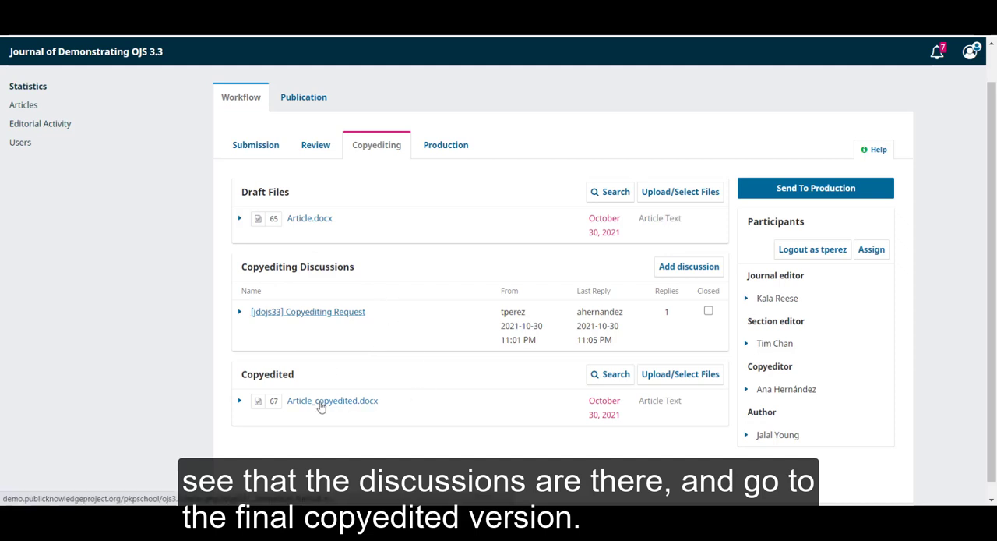
mouse_move(367, 412)
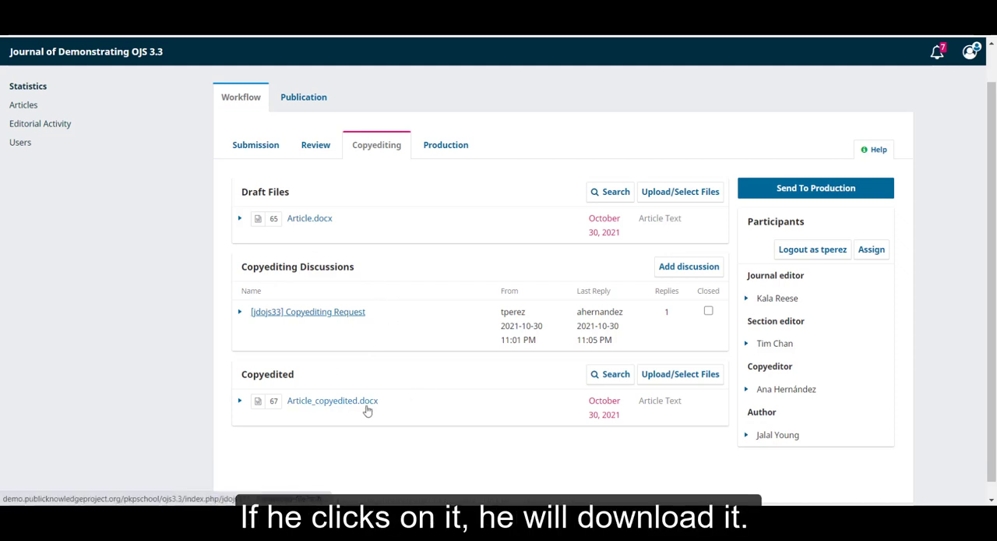
left_click(332, 399)
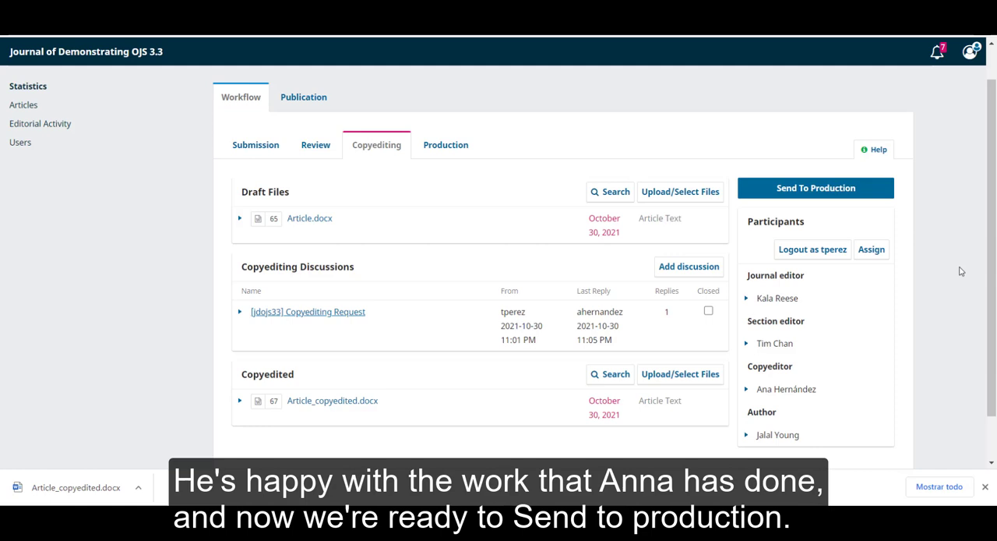
mouse_move(990, 265)
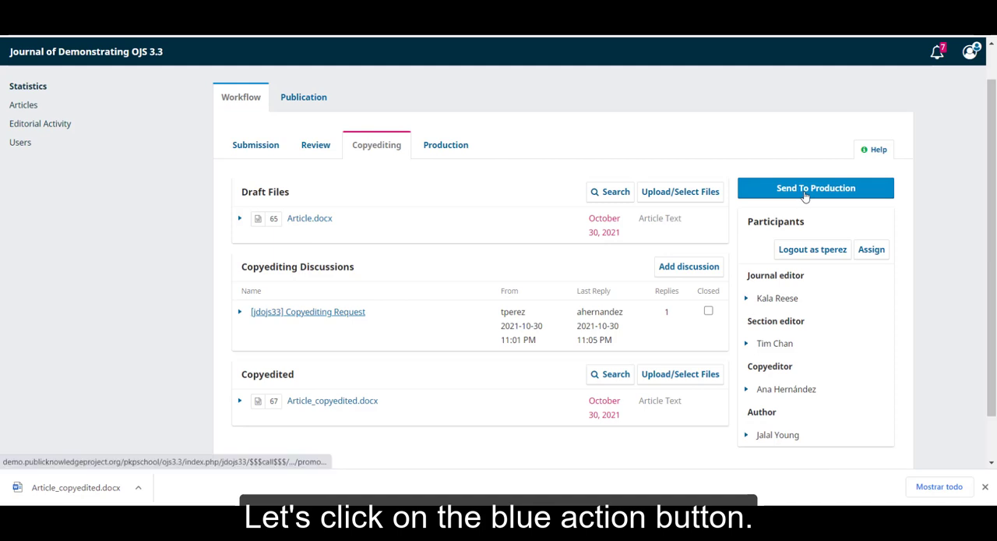
Send to Production with no email notification to the author and proceed to file selection.
left_click(815, 187)
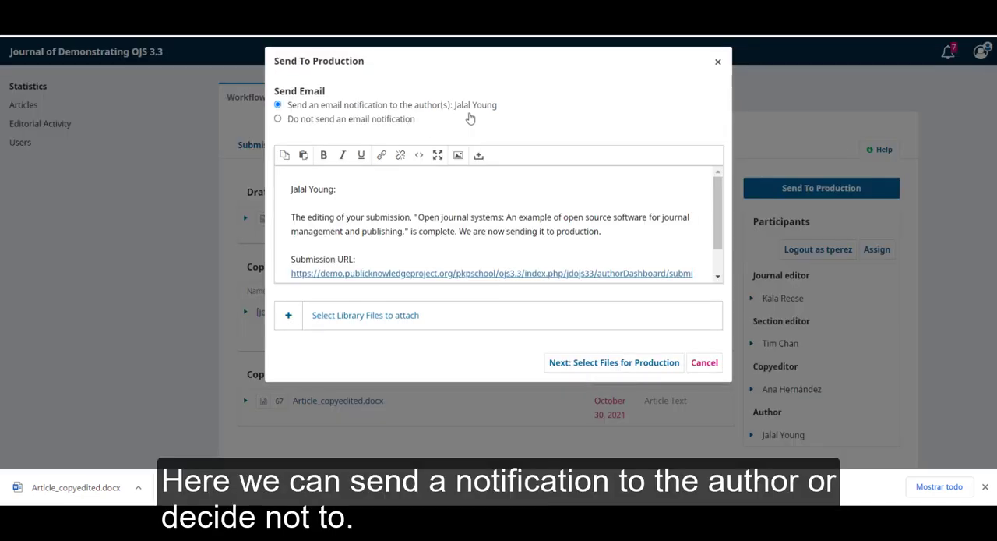
left_click(277, 119)
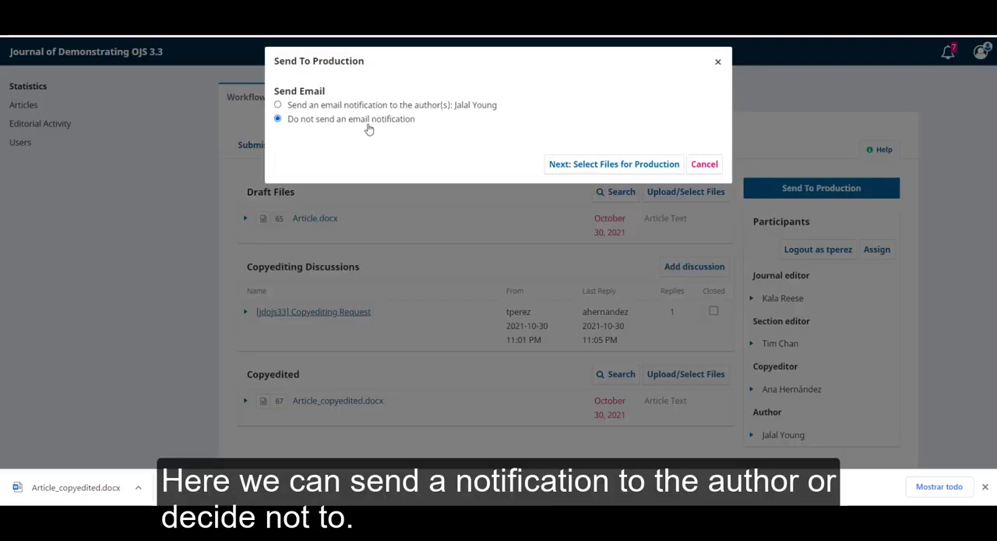
left_click(614, 164)
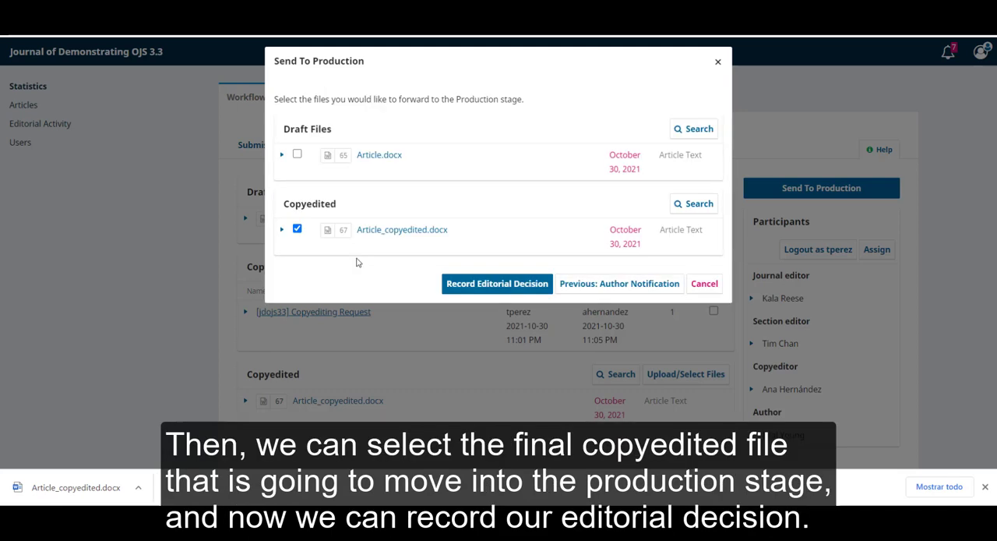
mouse_move(405, 252)
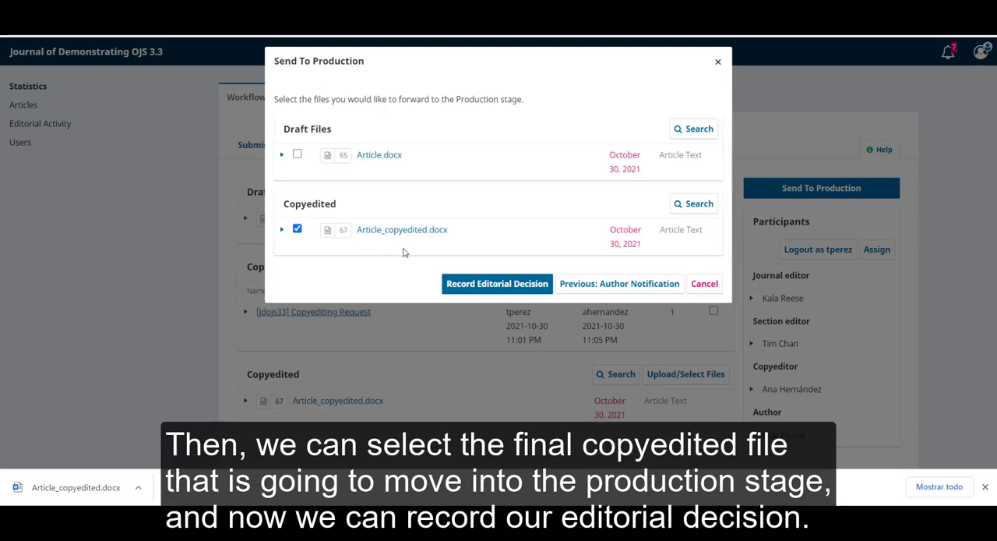
mouse_move(450, 256)
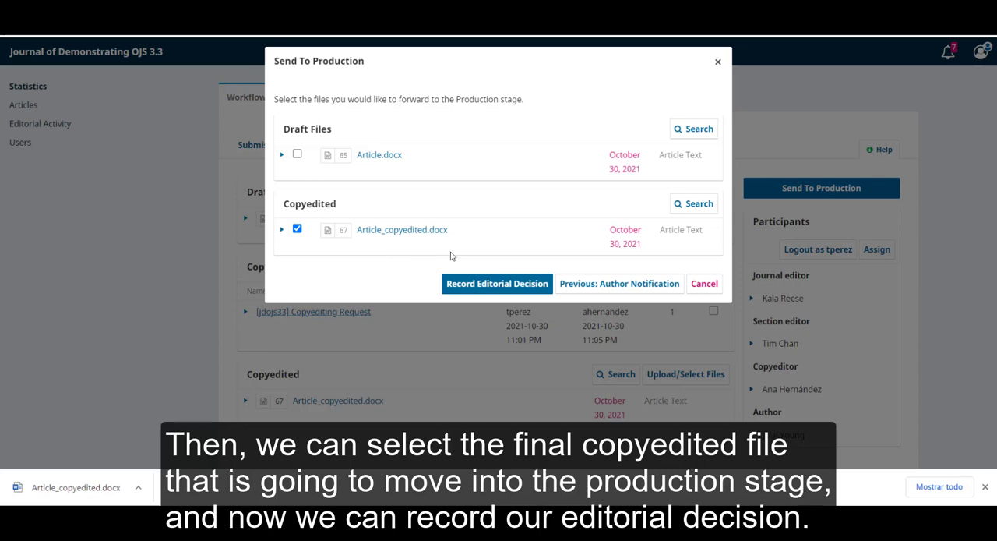
mouse_move(495, 284)
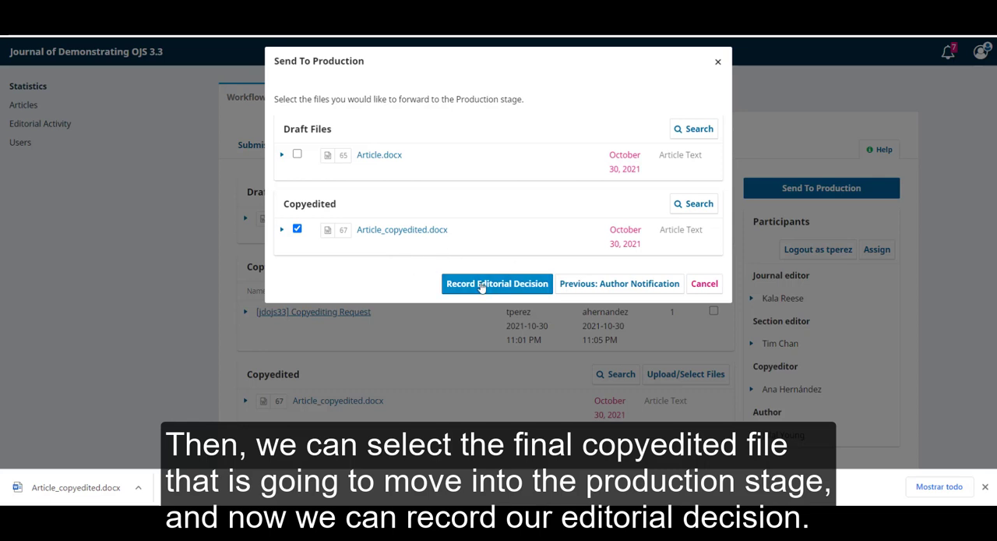
Record the editorial decision with Article_copyedited.docx kept as the production-ready file.
left_click(496, 284)
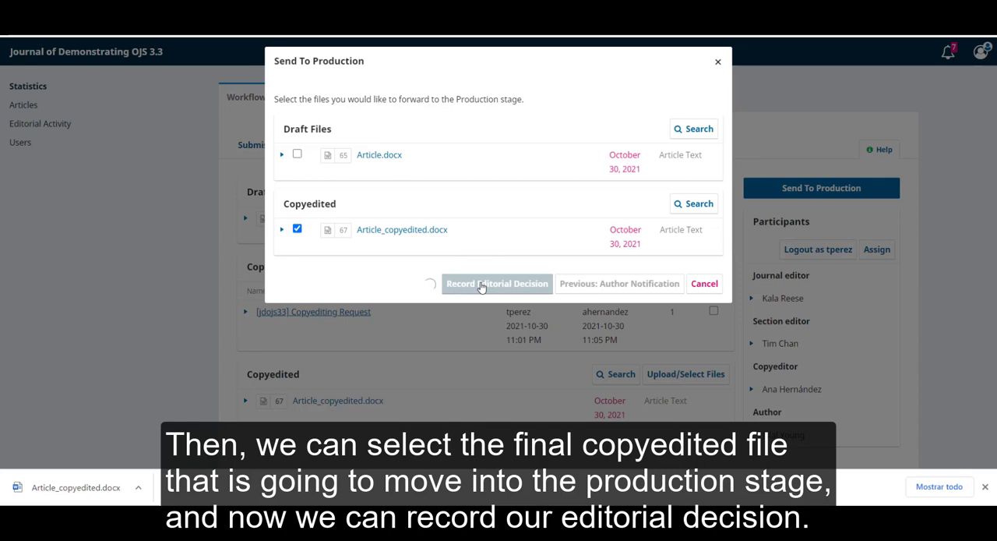
left_click(496, 283)
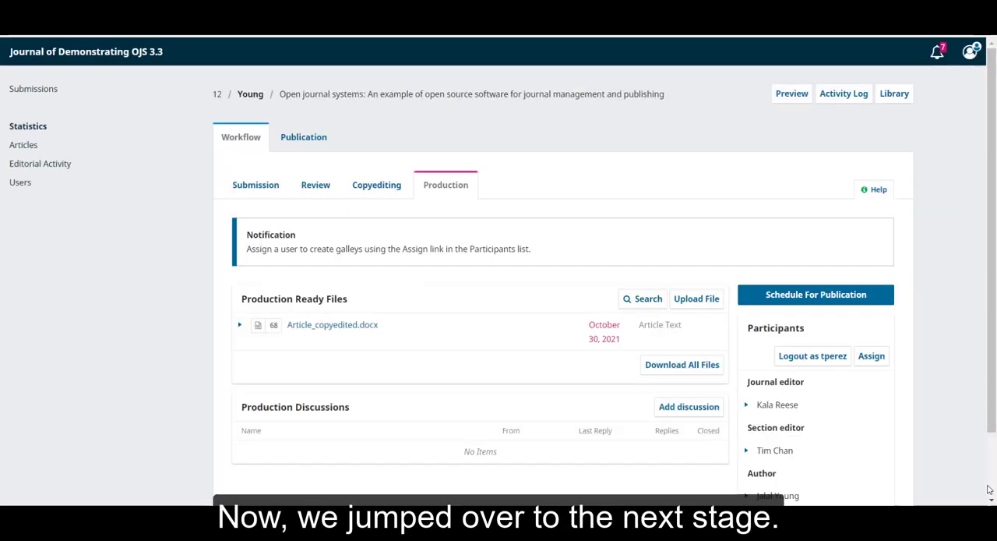